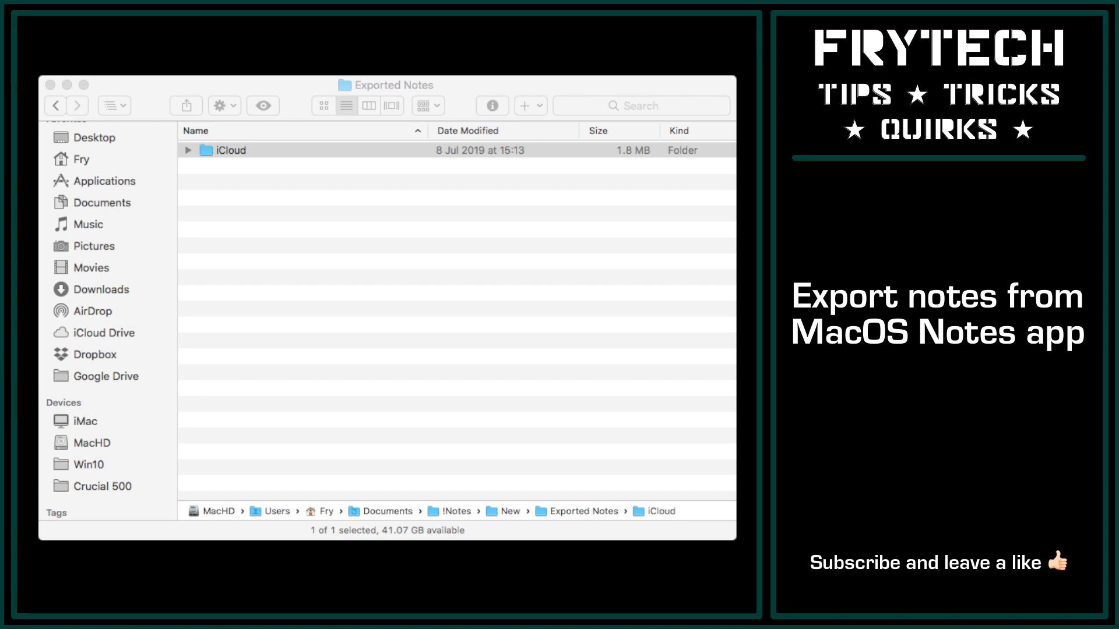
# Browse into the iCloud folder inside Exported Notes to see the exported markdown notes
pyautogui.doubleClick(230, 150)
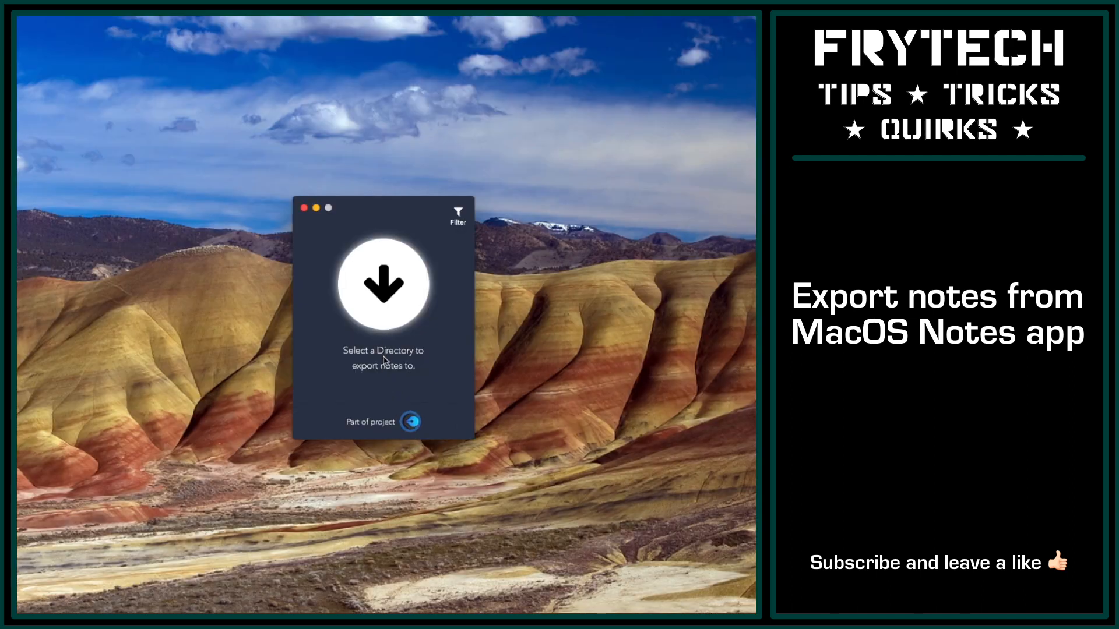
# Choose the test 2 folder as Exporter's export destination directory
pyautogui.click(383, 284)
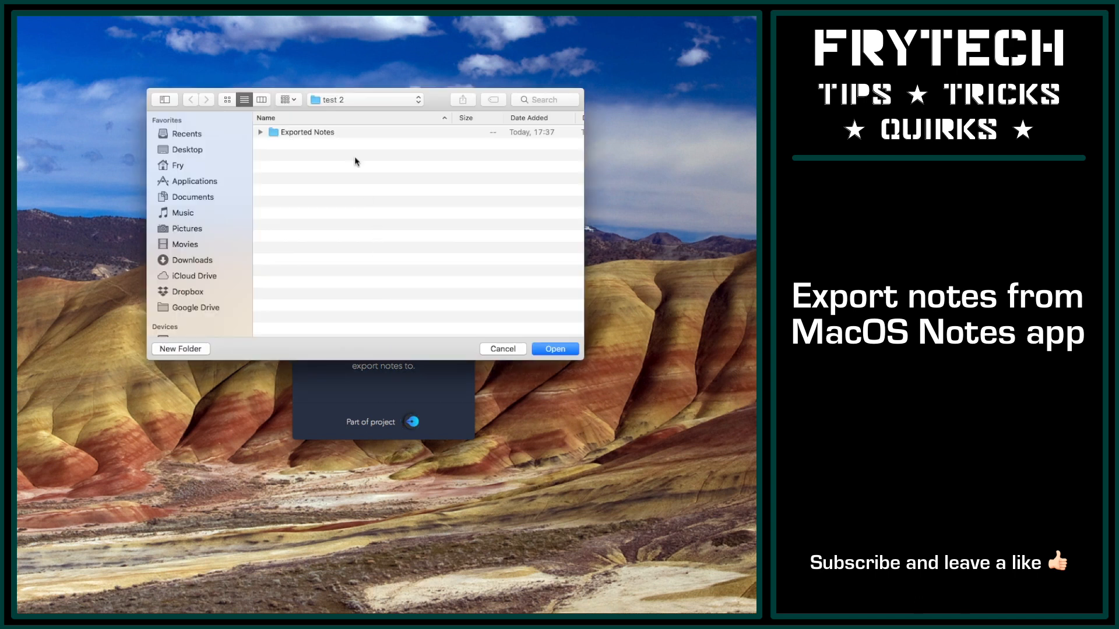
pyautogui.click(364, 99)
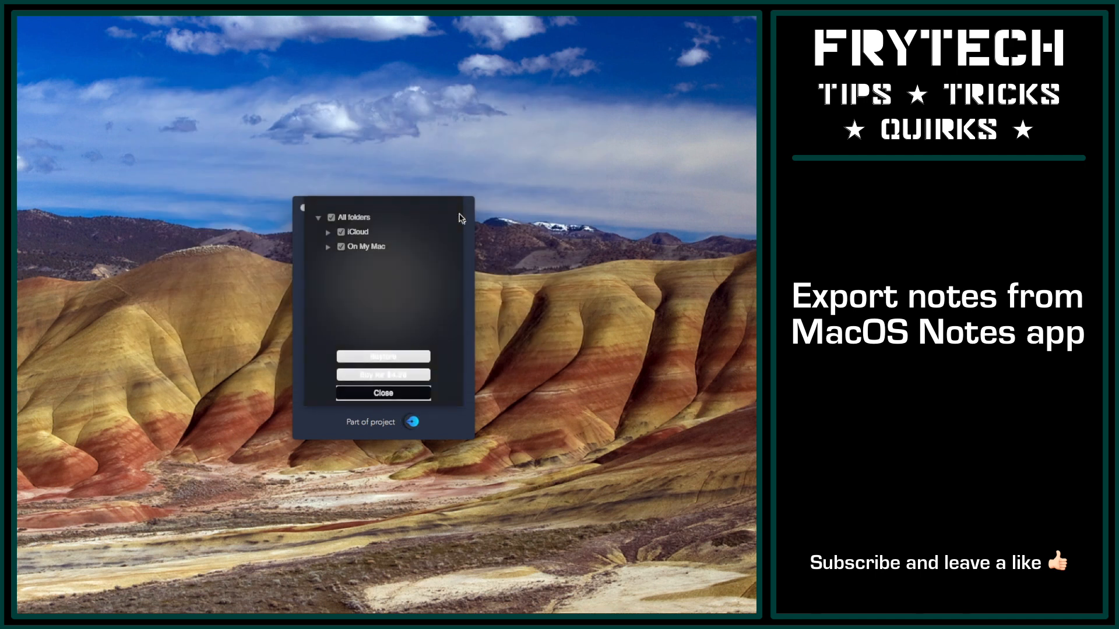
# Export all checked note folders, iCloud and On My Mac, to the chosen directory
pyautogui.click(327, 247)
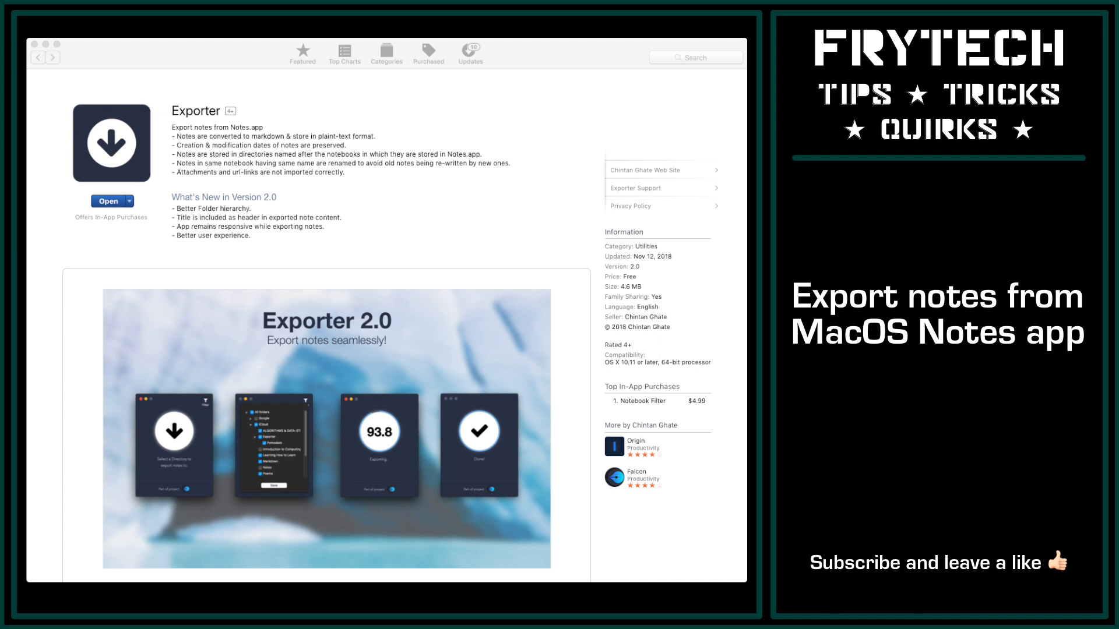
# View the Falcon markdown note-taking app's page under More by the developer
pyautogui.click(631, 474)
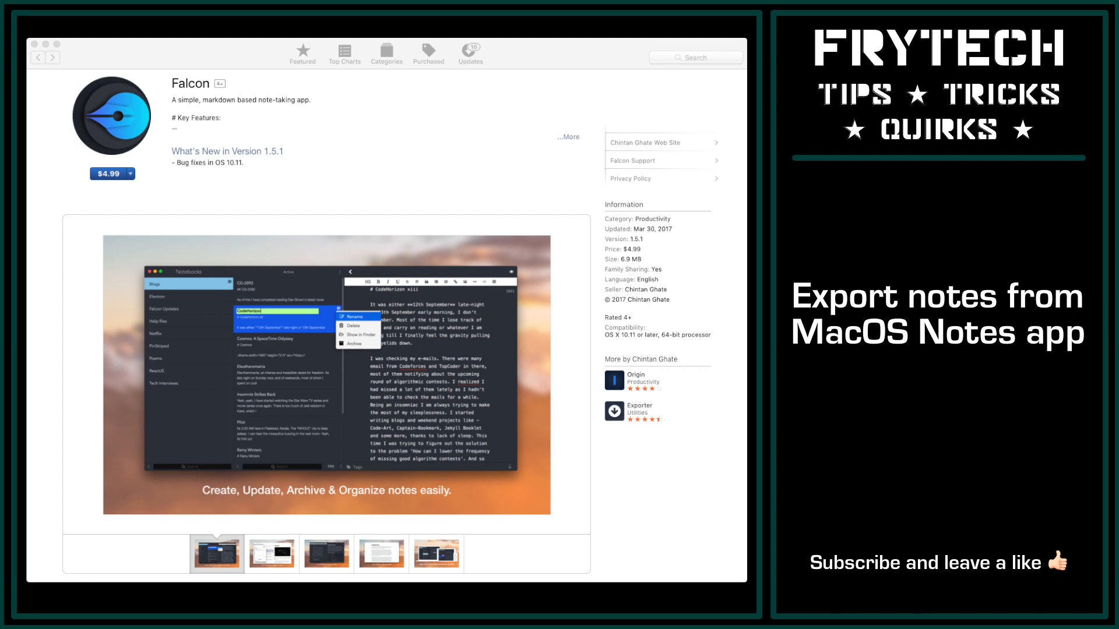